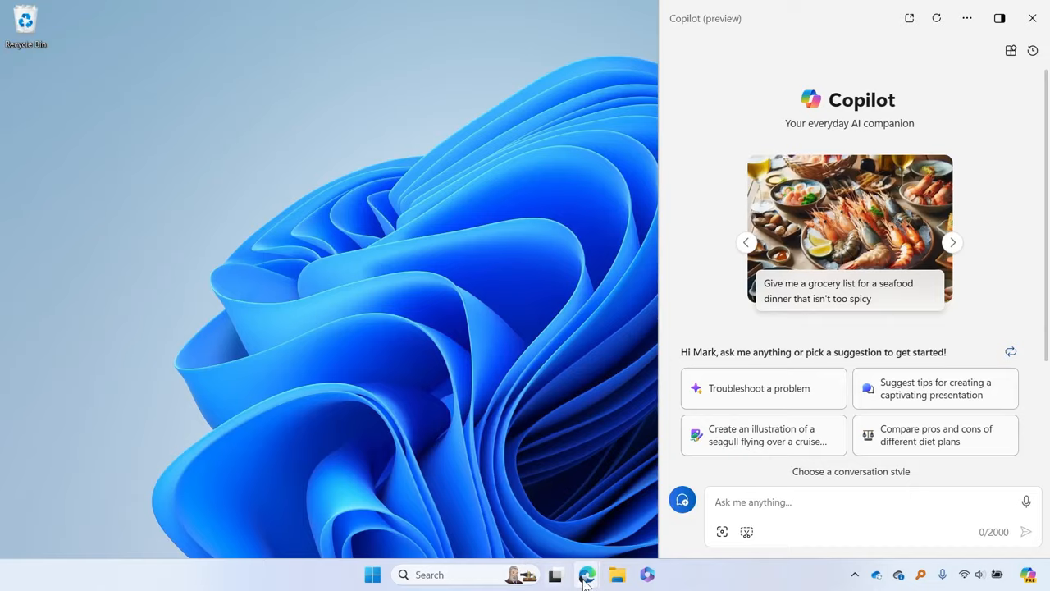
Step: Close the Copilot sidebar from its taskbar icon, leaving the desktop visible
click(1032, 18)
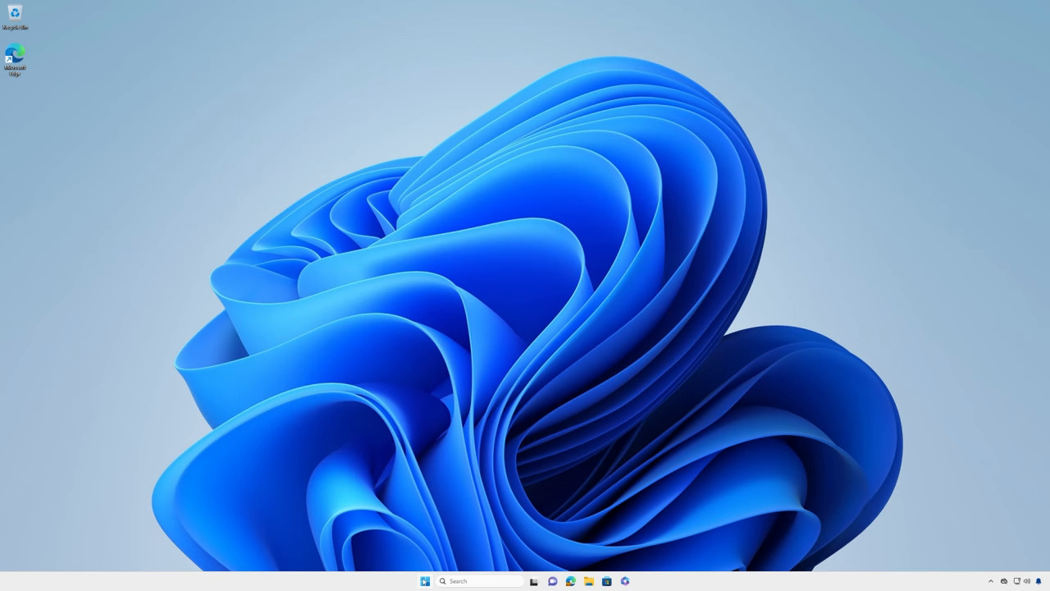
Step: Open Settings to the Windows Update page, which shows the device is up to date
click(634, 580)
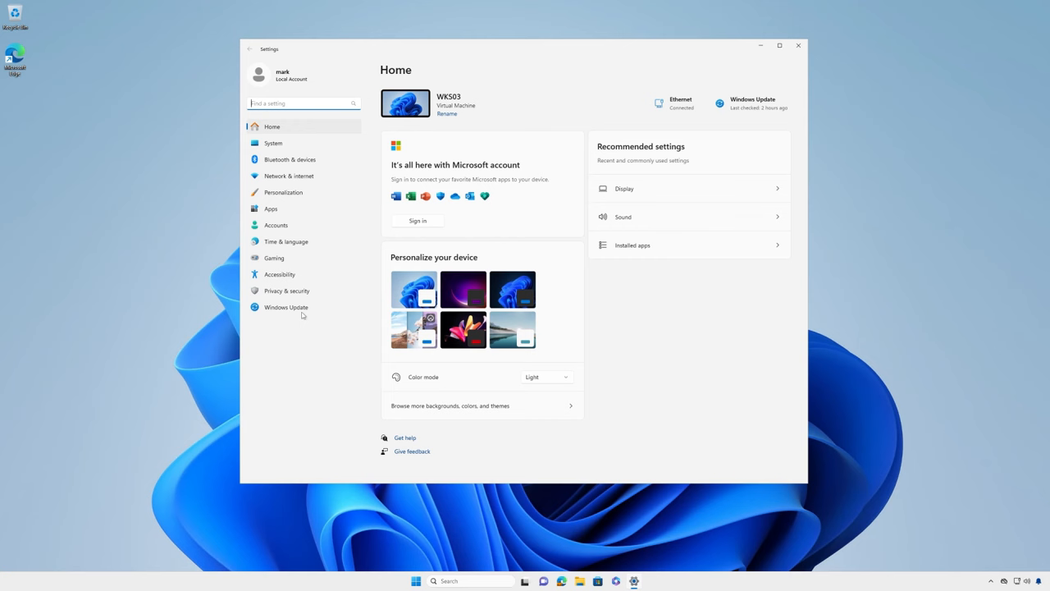
click(287, 307)
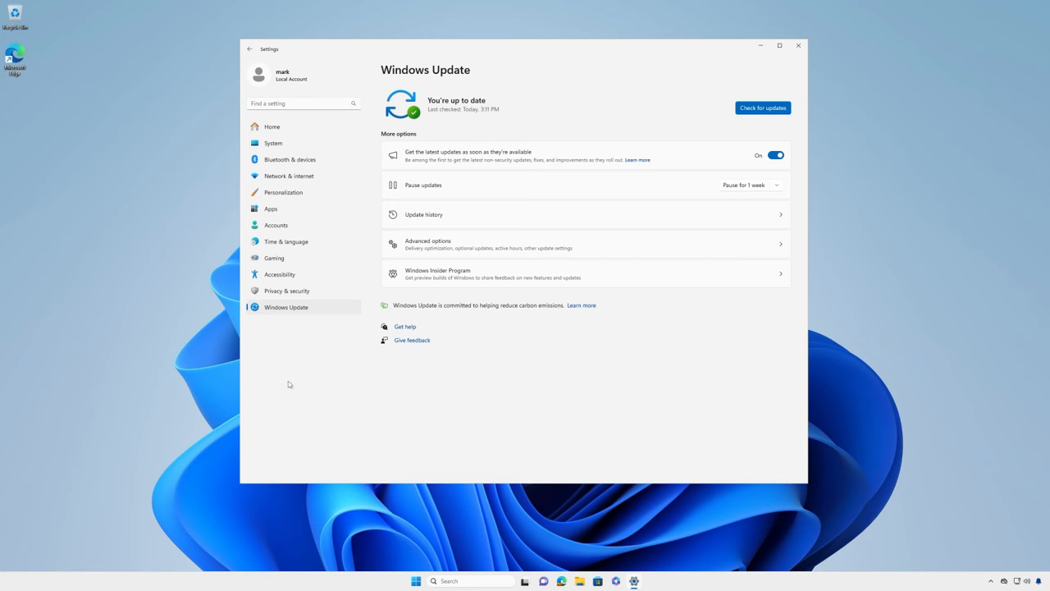
Step: Close the Windows Settings window
click(798, 45)
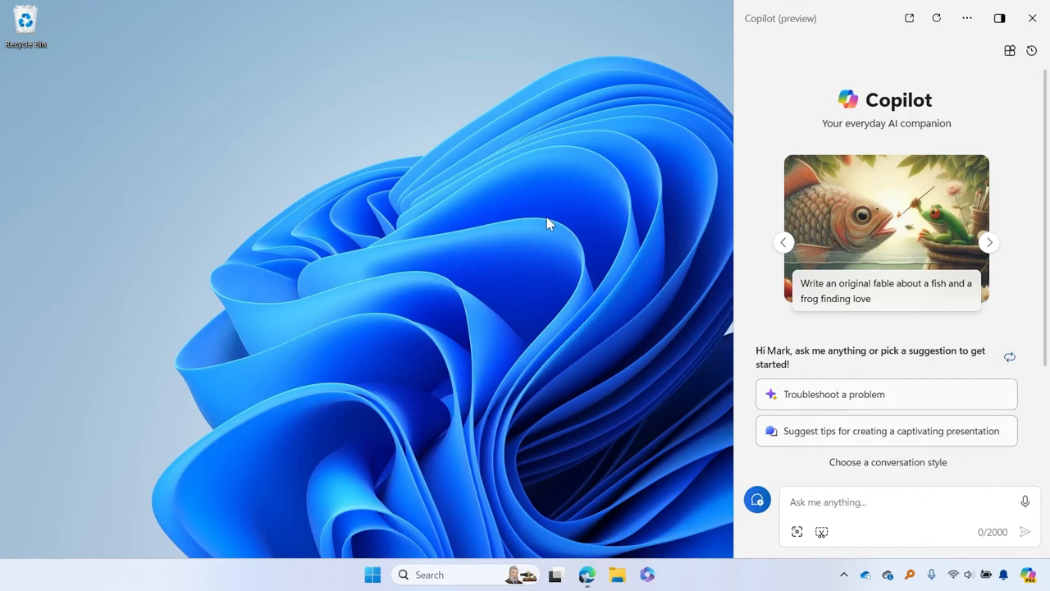
Step: Cycle through two more suggested prompt cards in the Copilot carousel
click(989, 242)
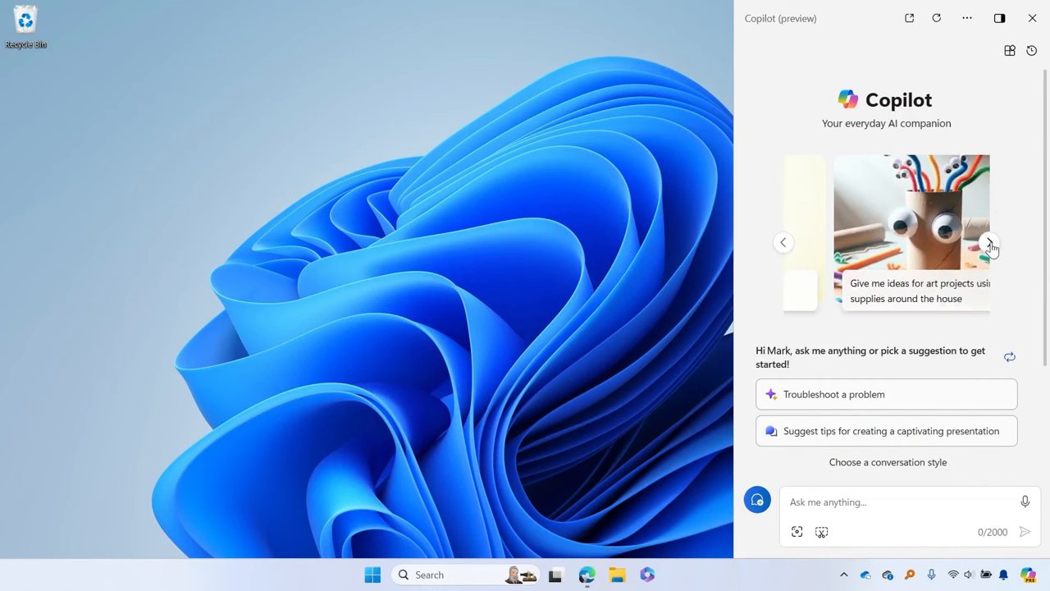
click(992, 242)
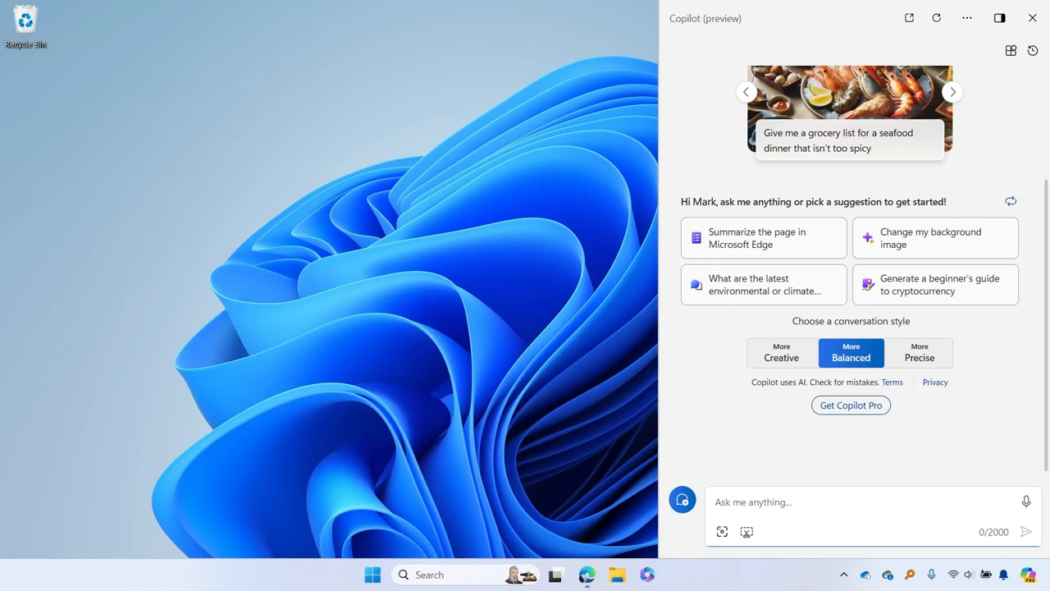
Step: Ask 'When is a good time to call my family in Serbia?', then confirm switching to dark mode
text(When is a good time to call my family in Serbia?)
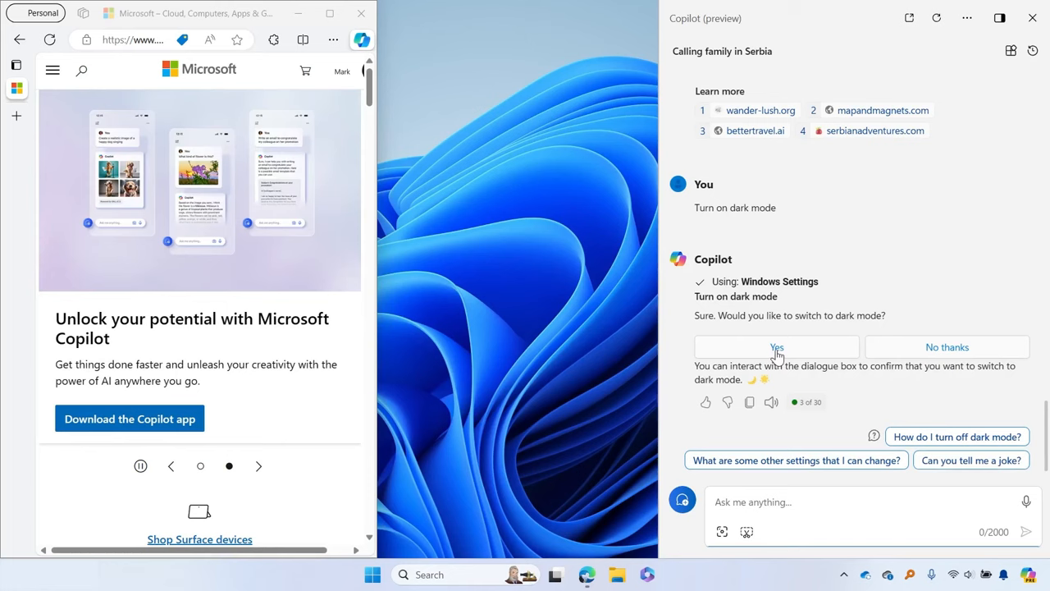
click(776, 346)
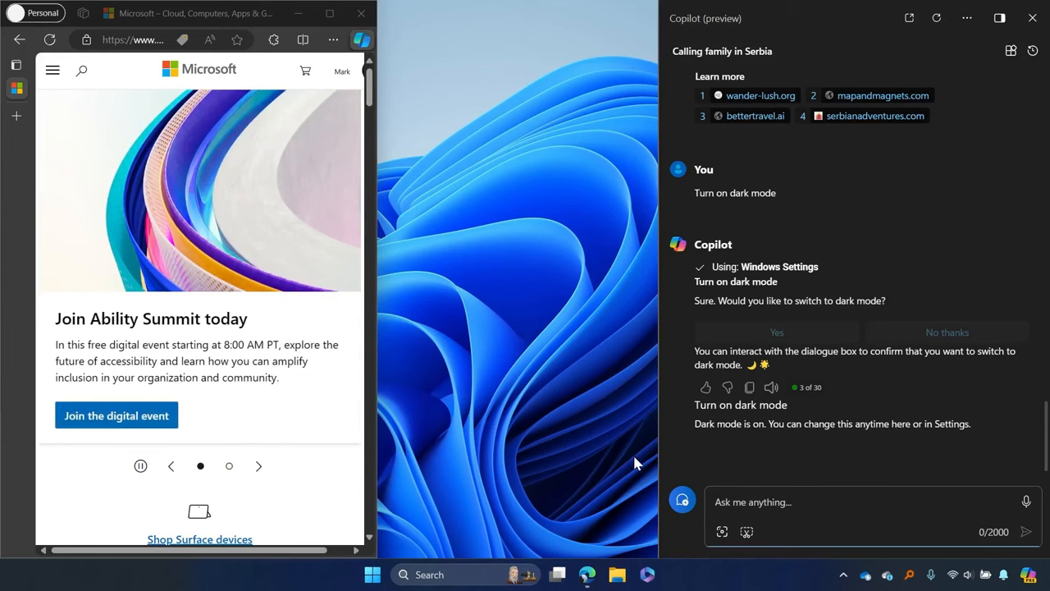